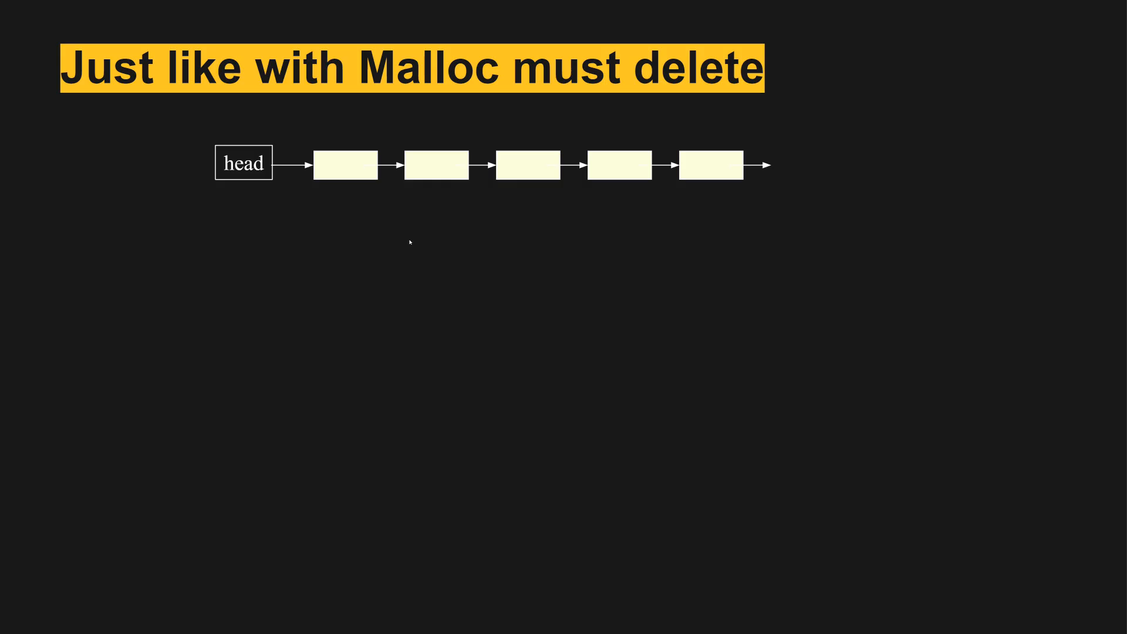
pyautogui.moveTo(452, 237)
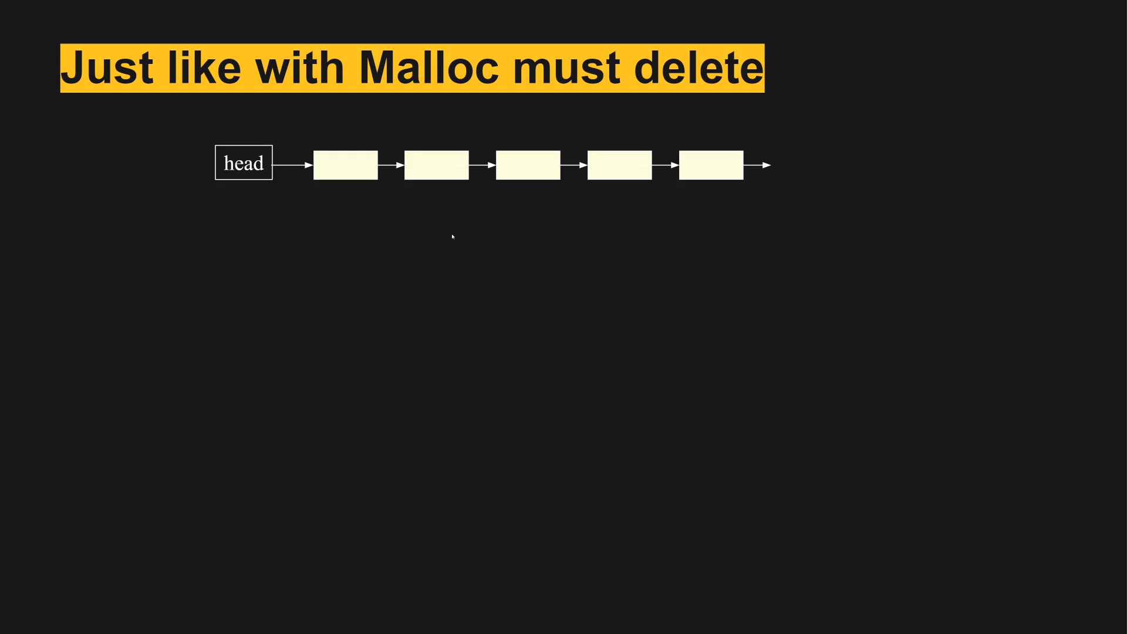